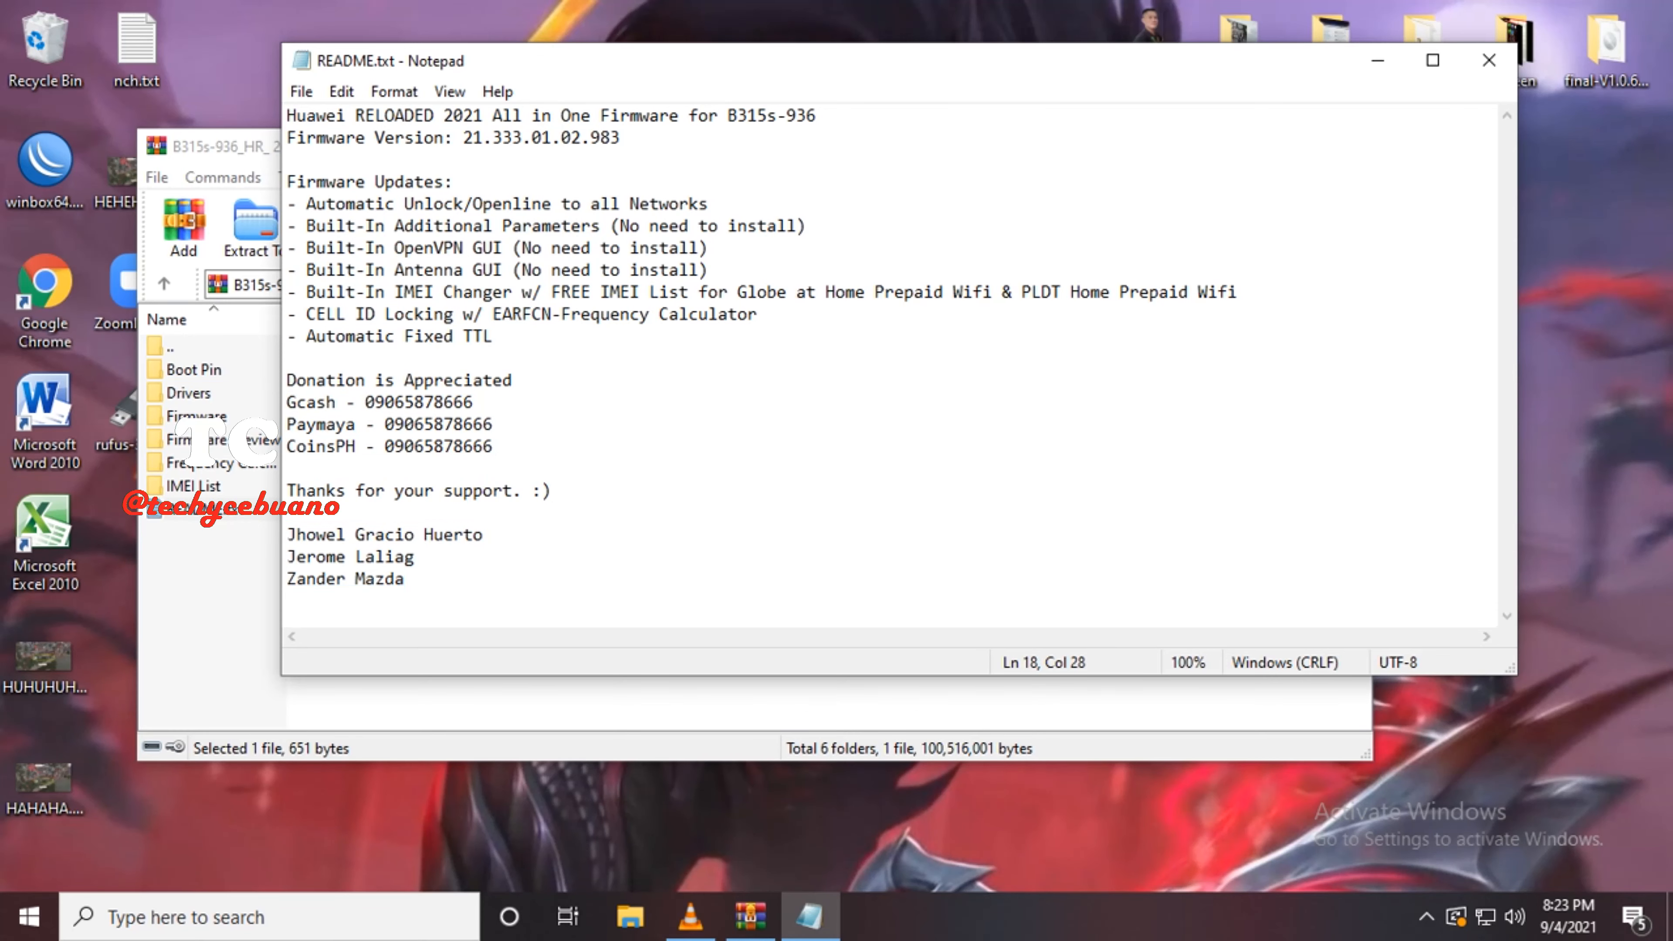
Step: Launch Paint from the taskbar to get a blank canvas
left_click(869, 916)
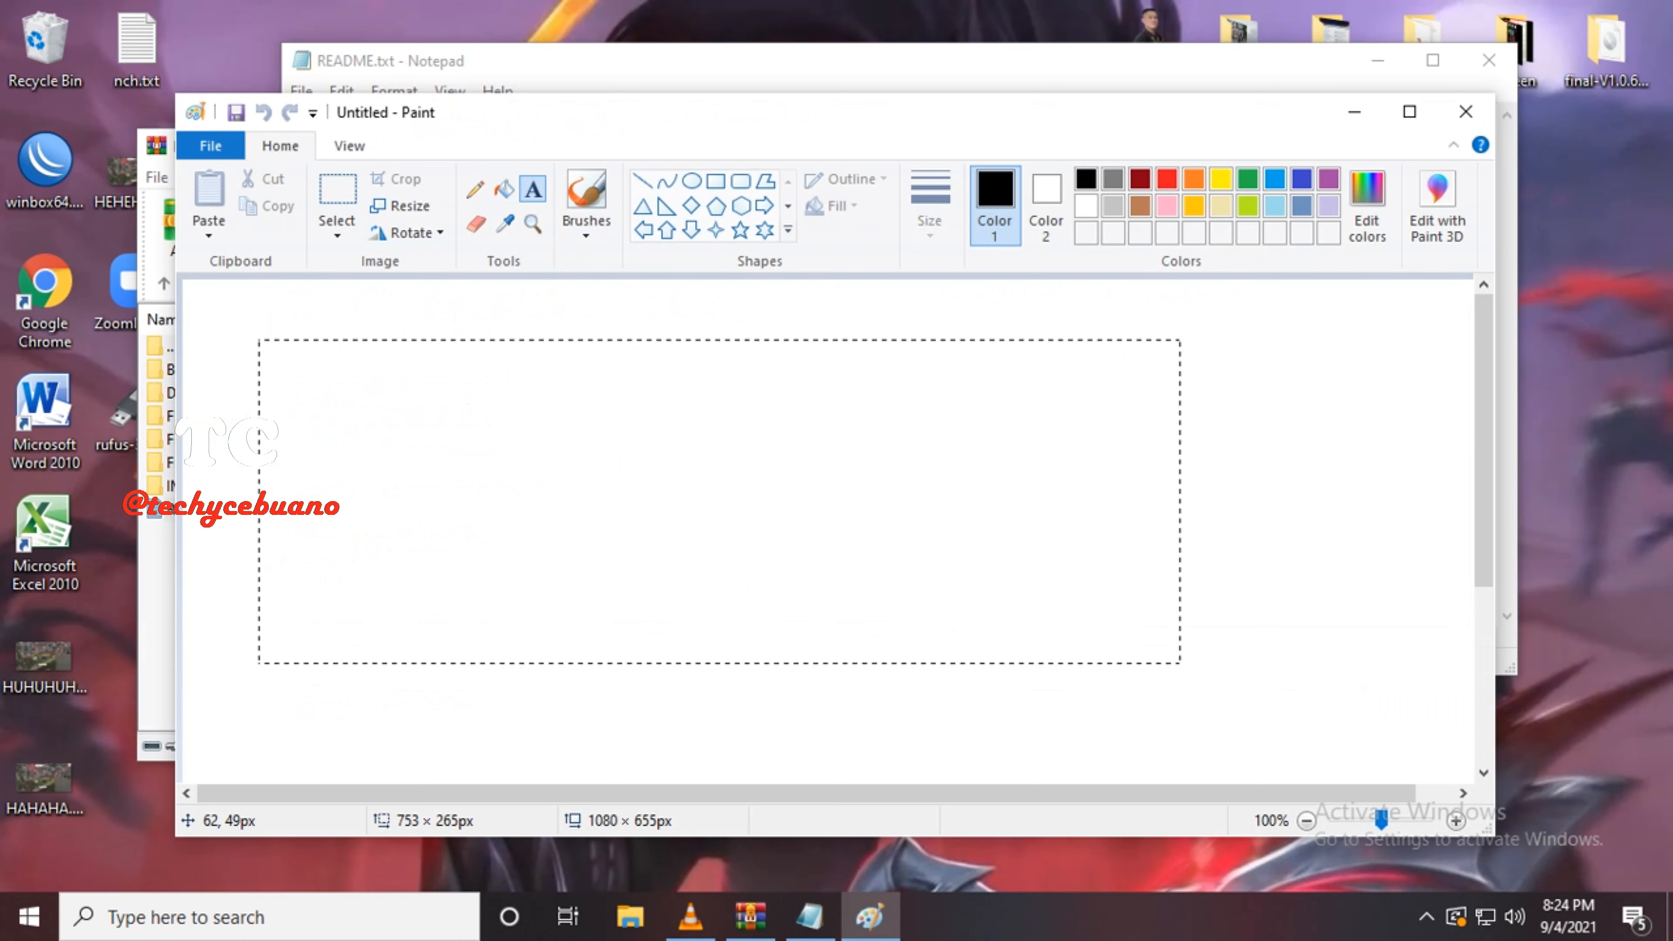
type("096659131")
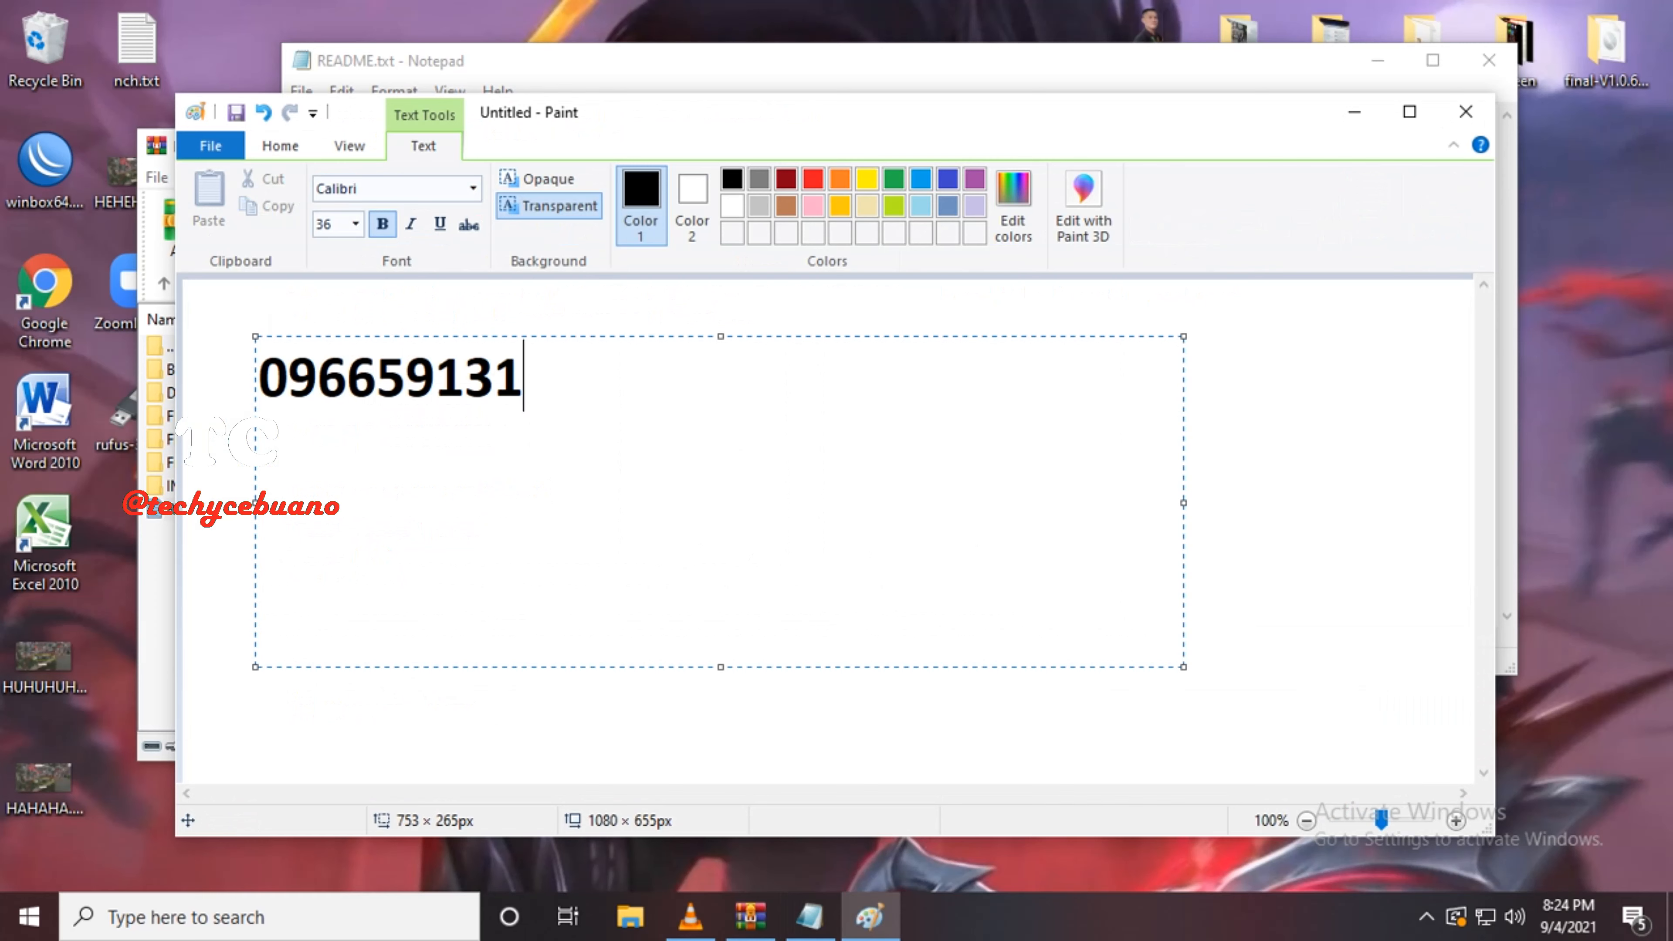
type("58")
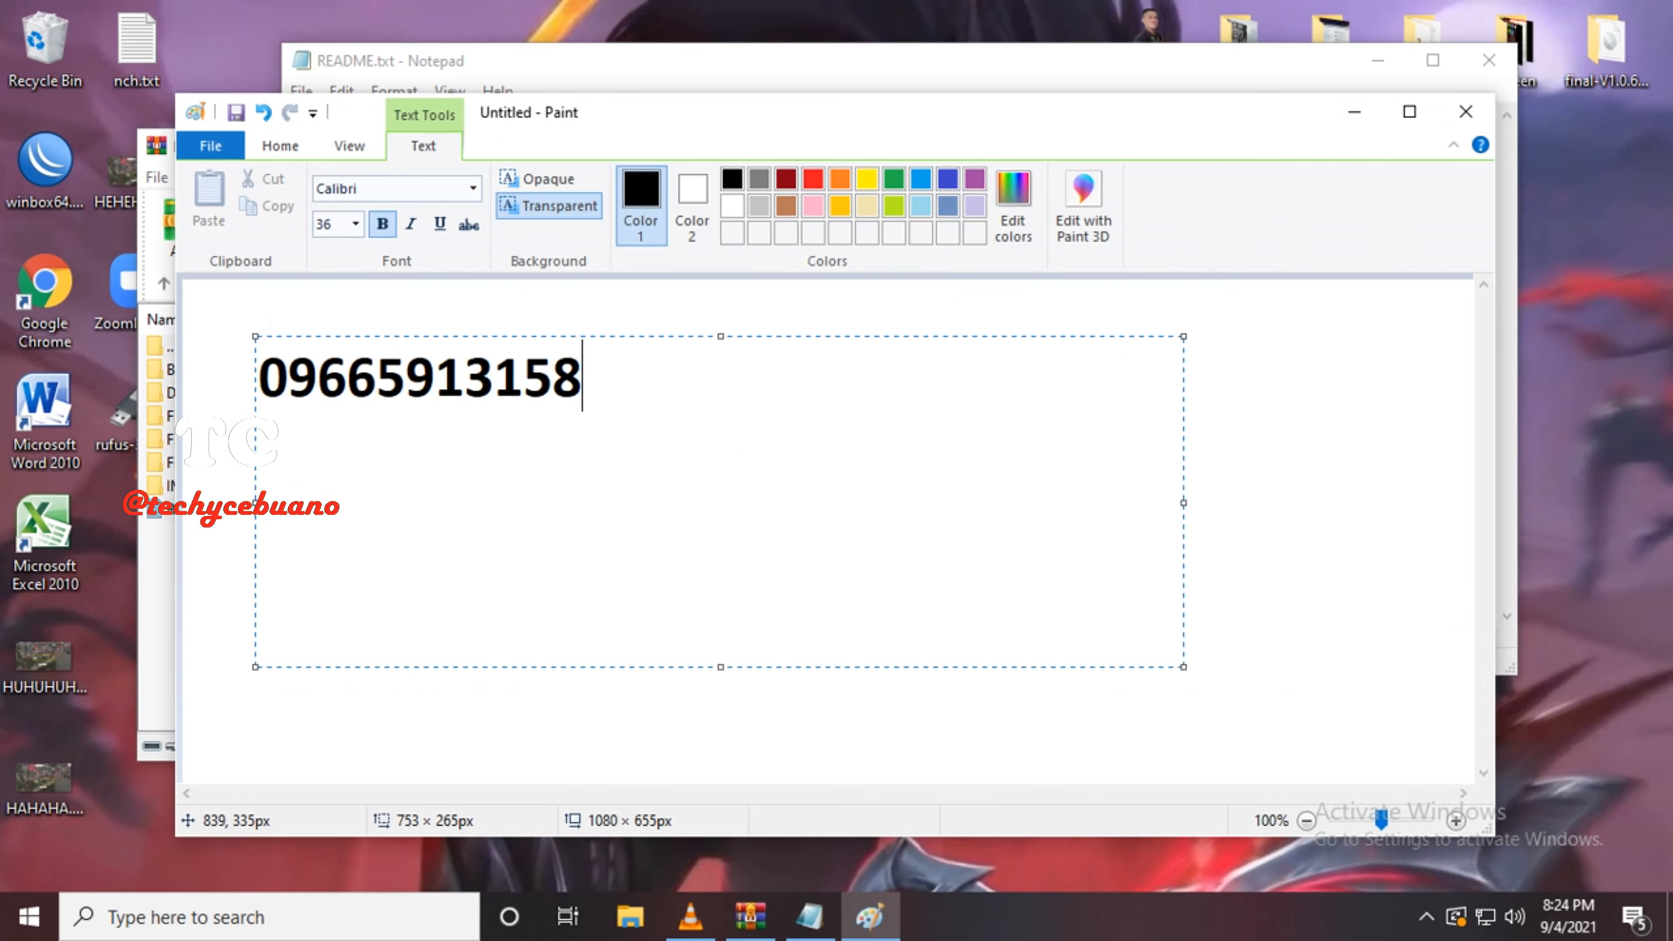
type("-Vin")
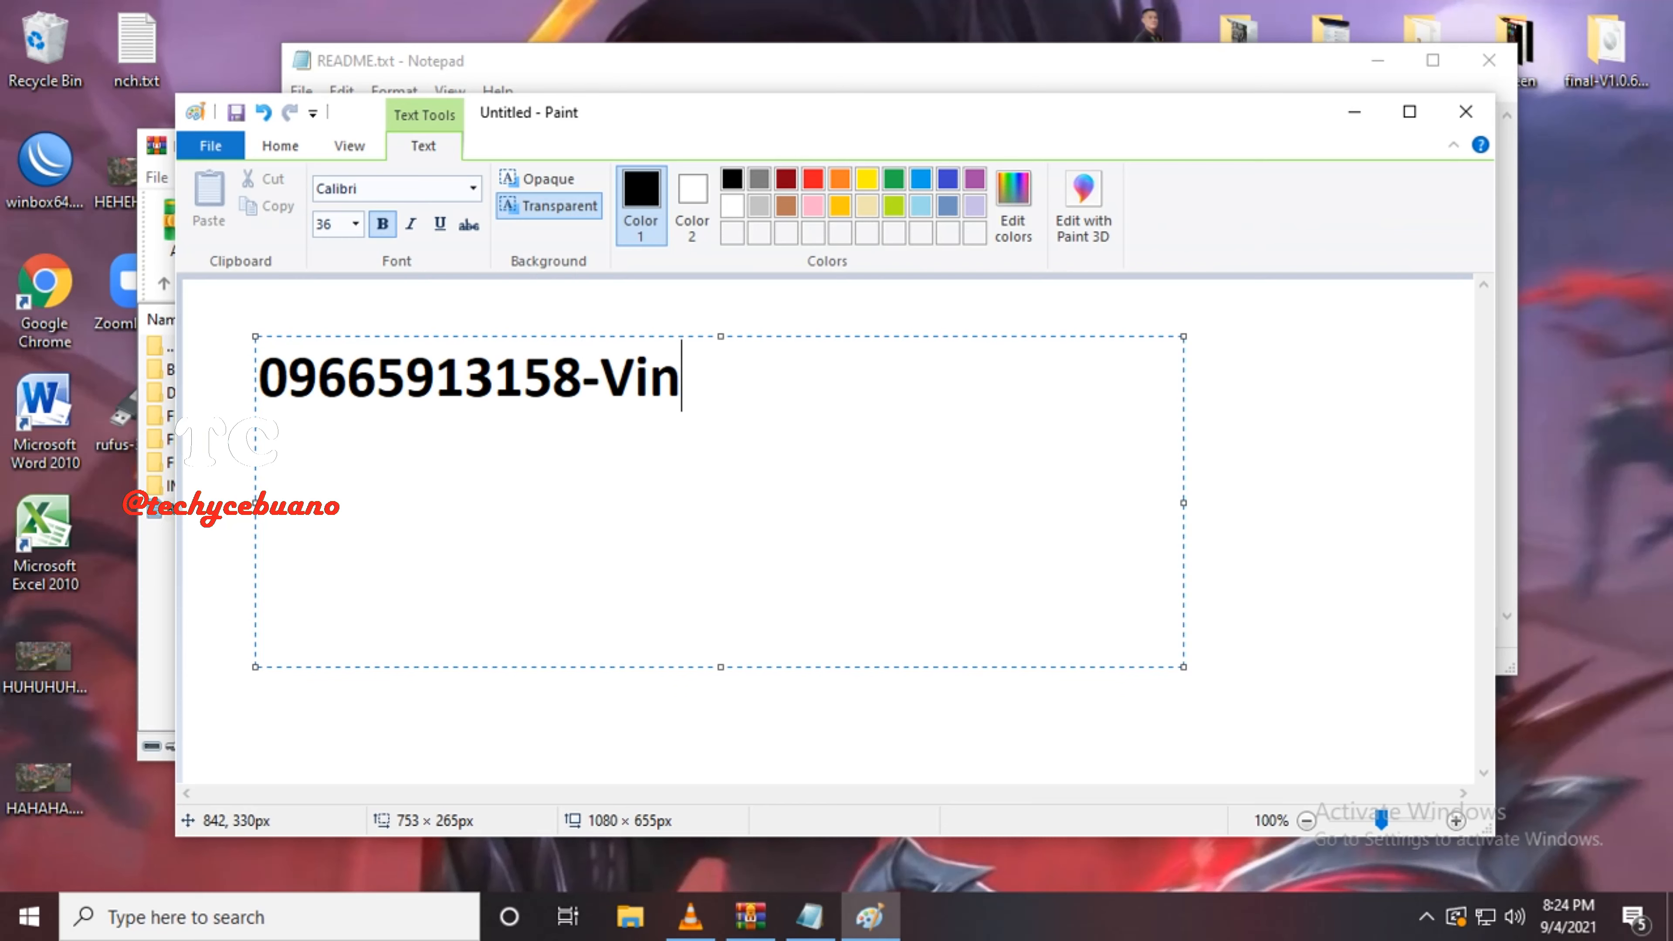
type("cent G")
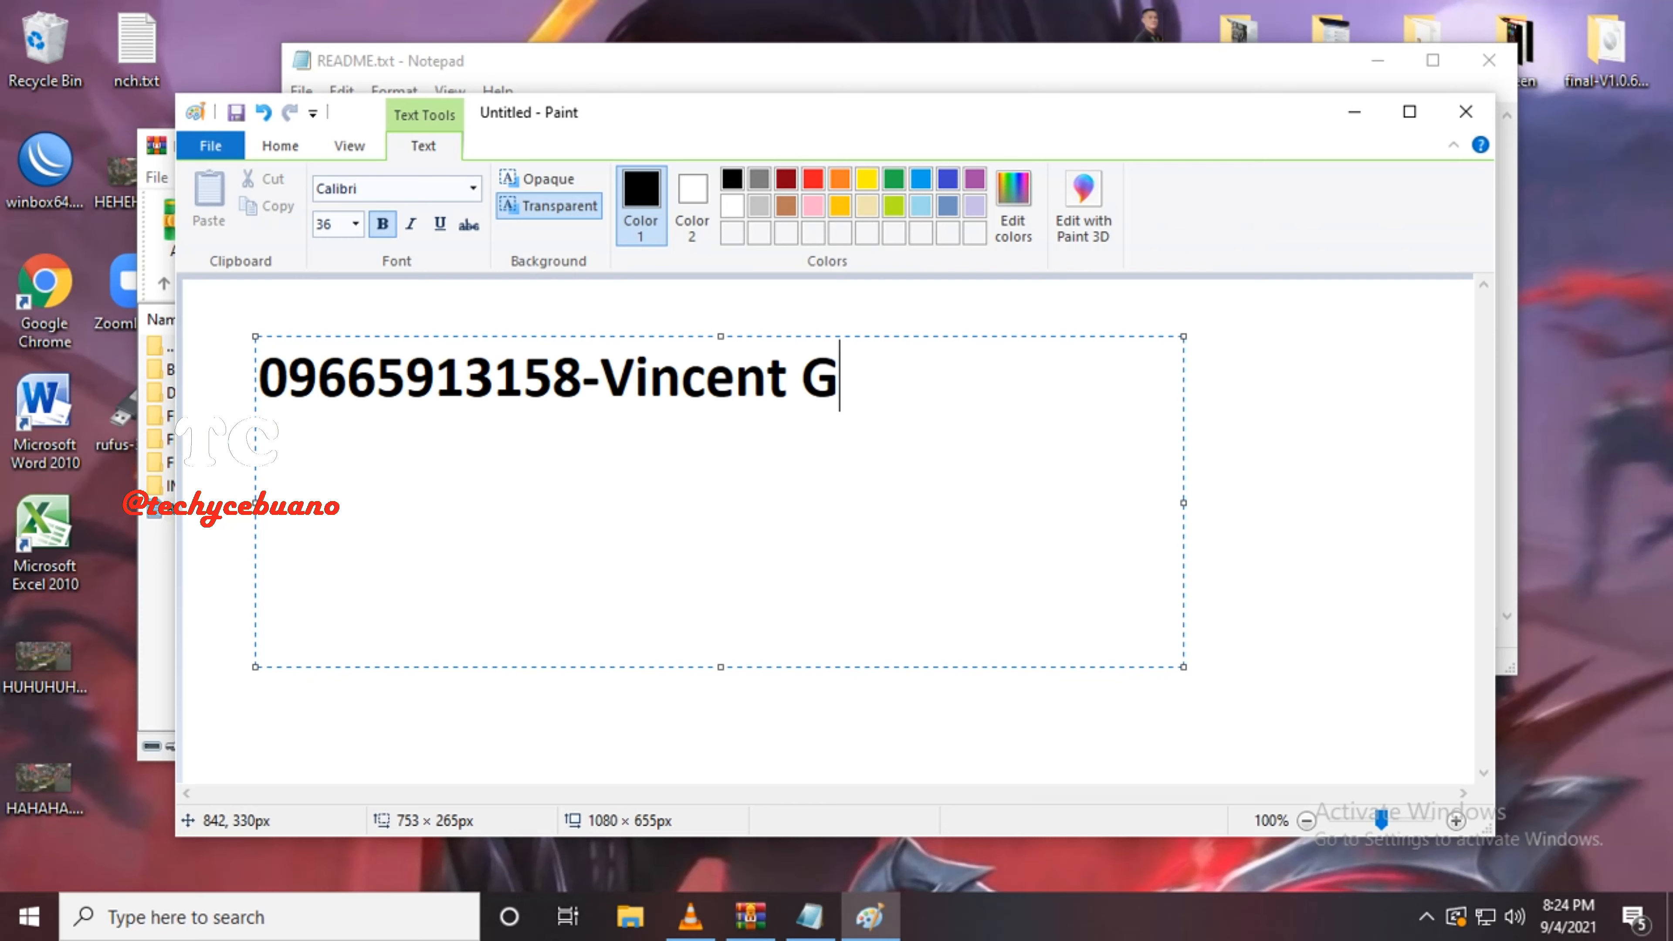
type(".")
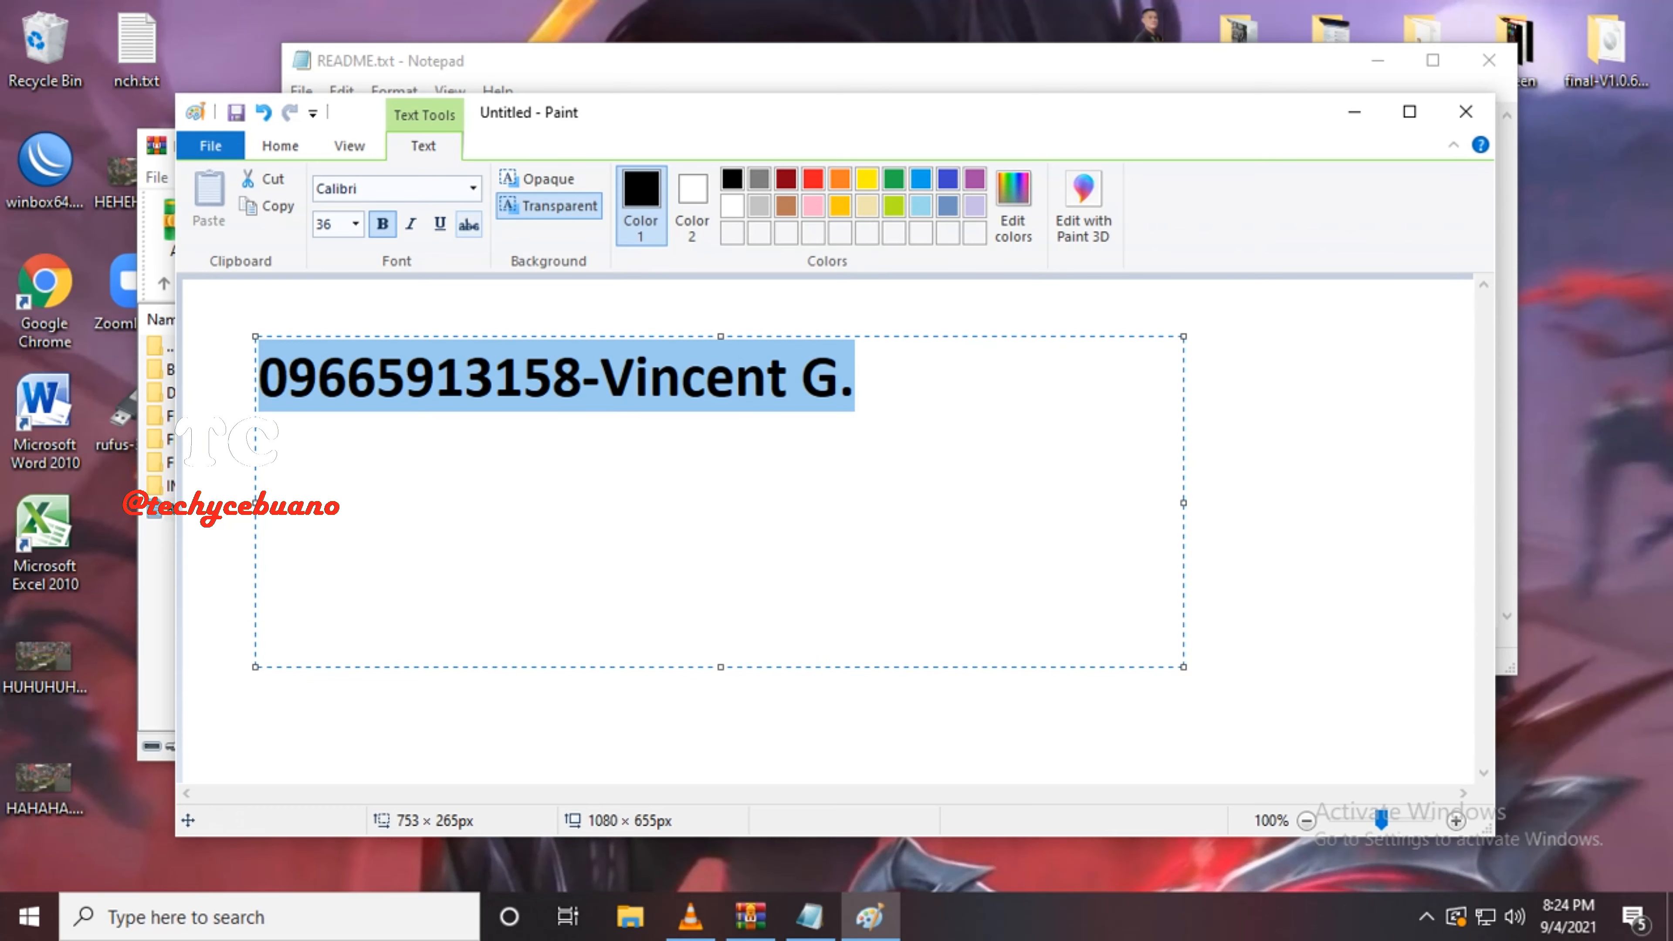
Step: Choose a smaller font size for the caption from the size list
left_click(360, 223)
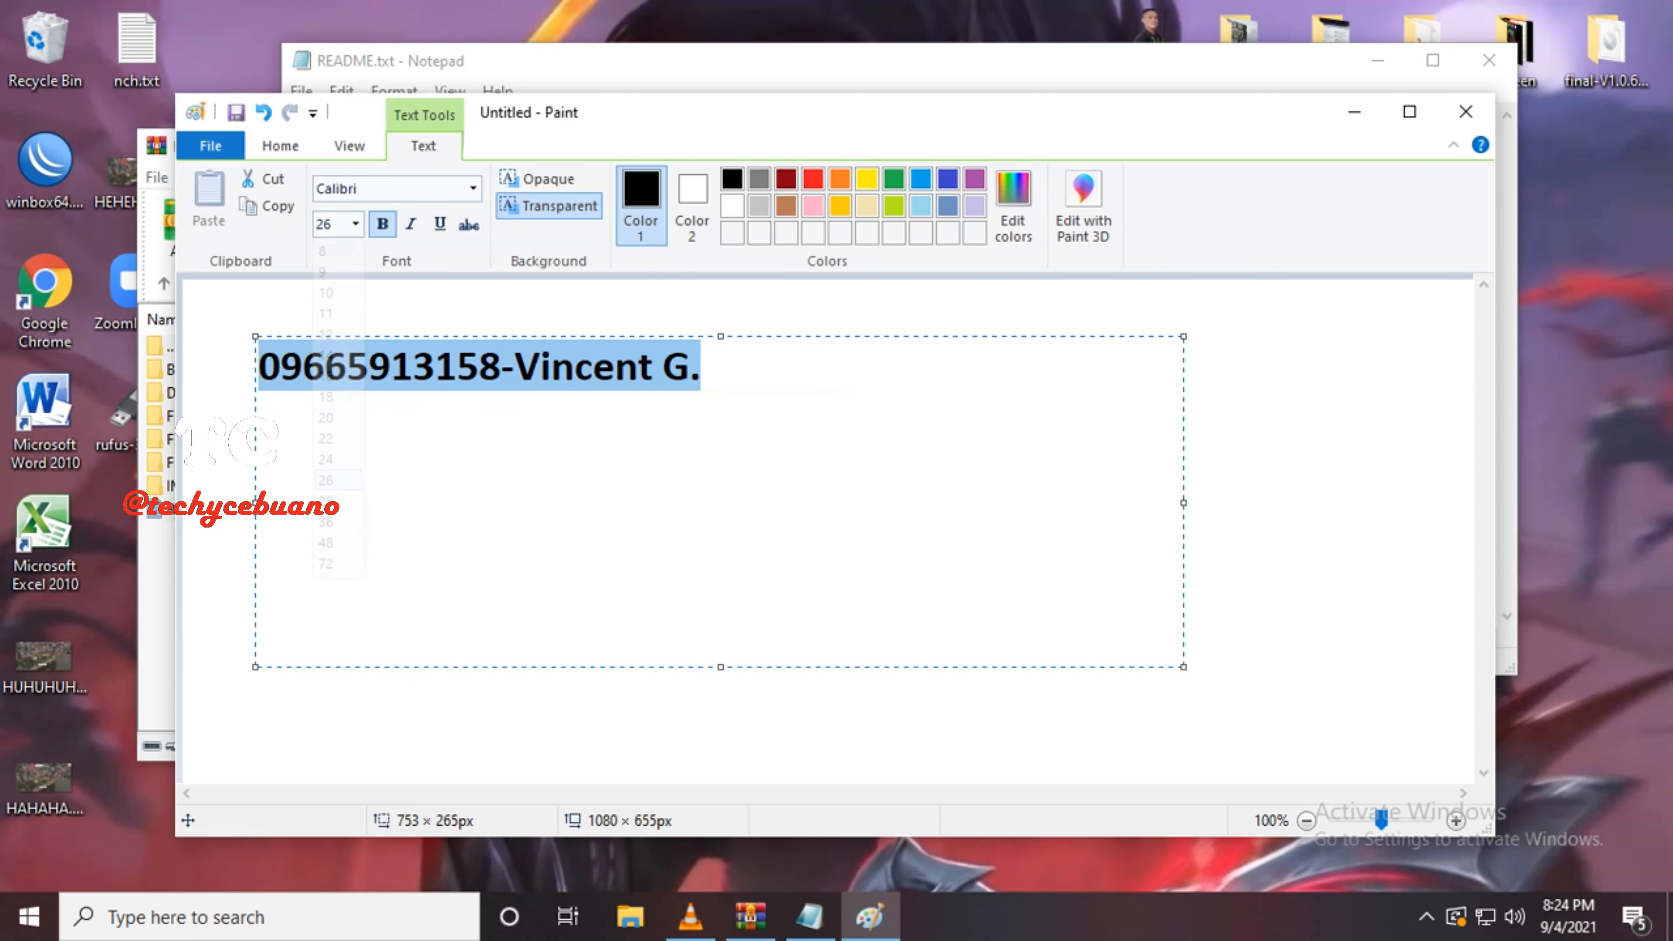
left_click(358, 224)
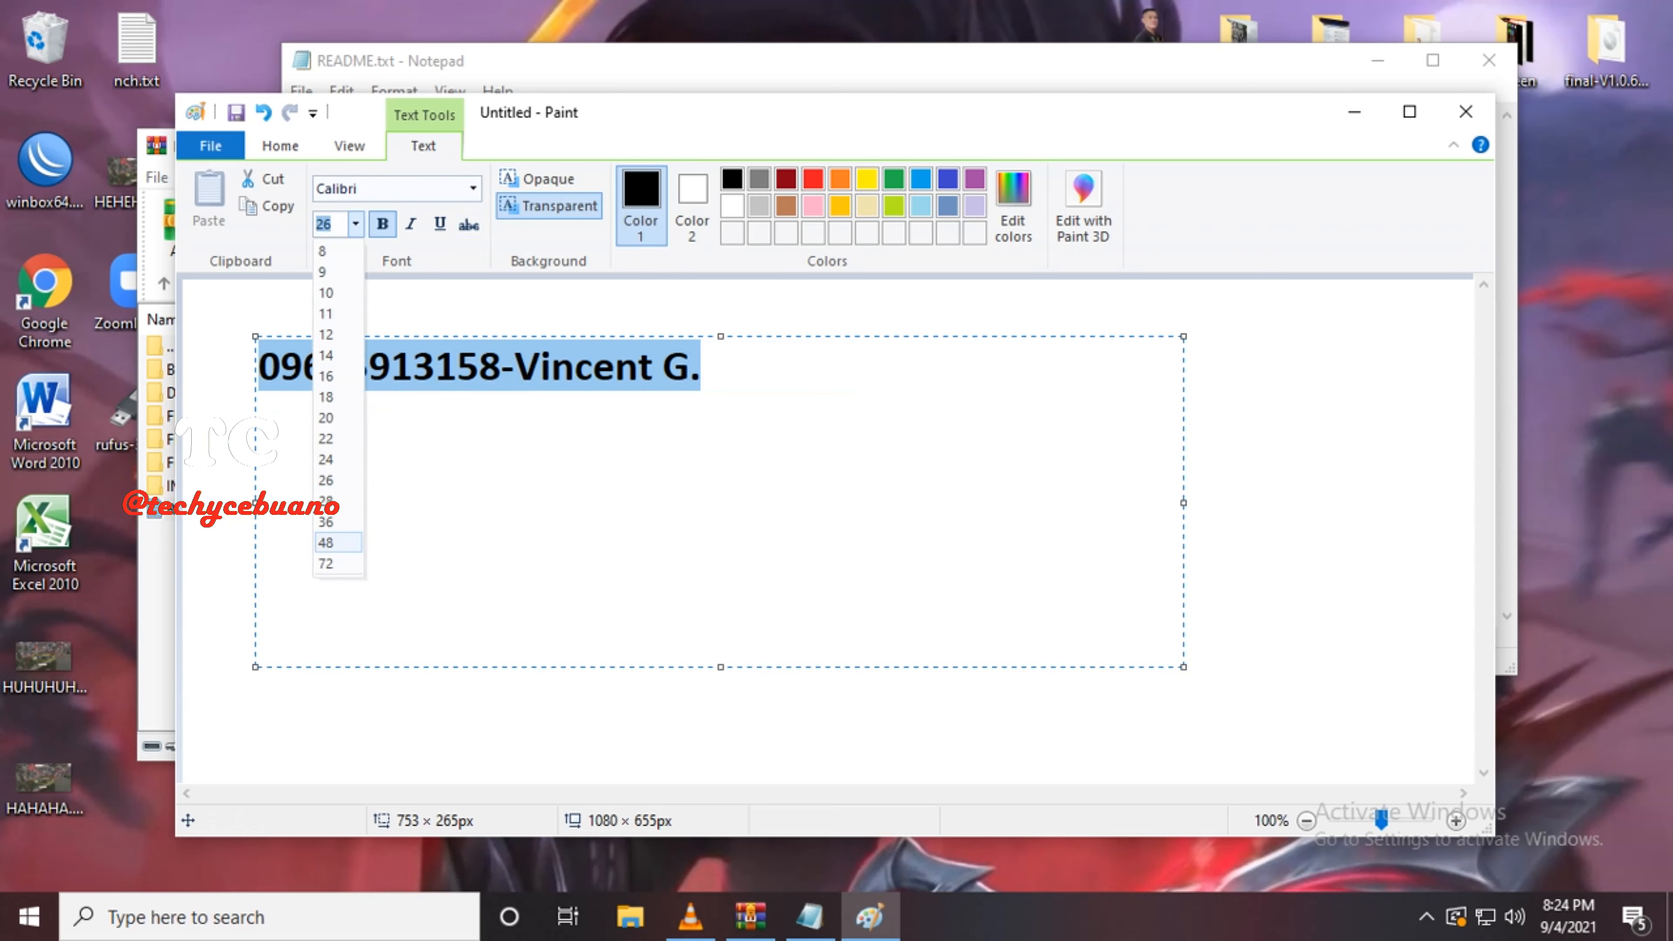
left_click(327, 542)
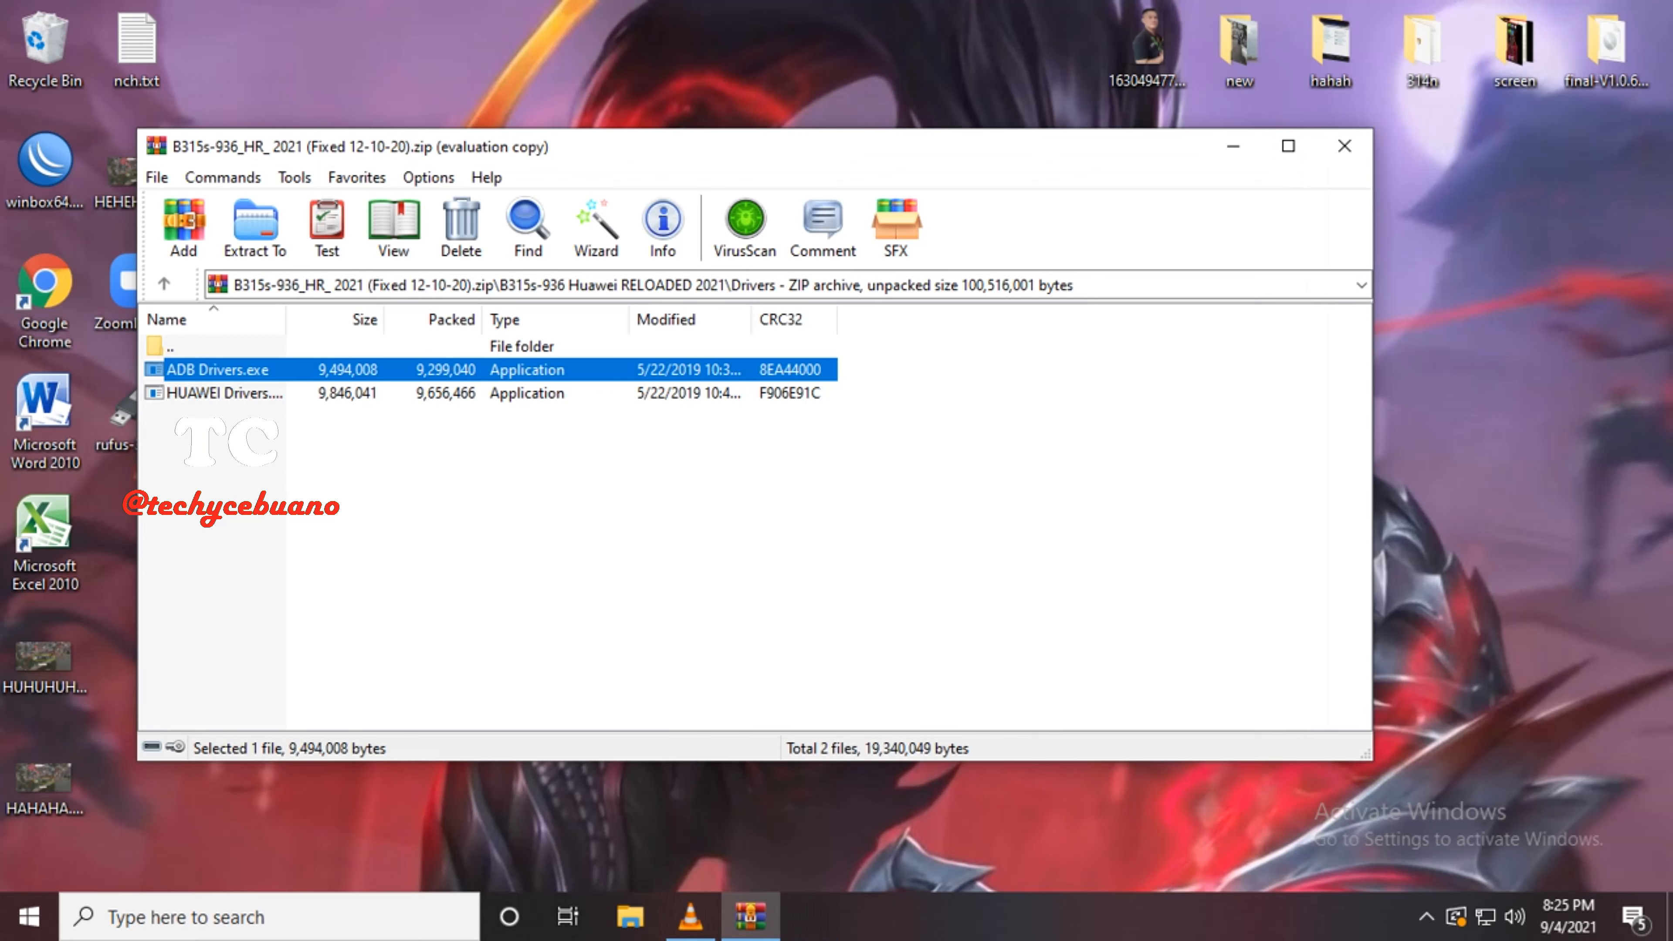
Step: Run HUAWEI Drivers.exe from the archive's Drivers folder
left_click(252, 228)
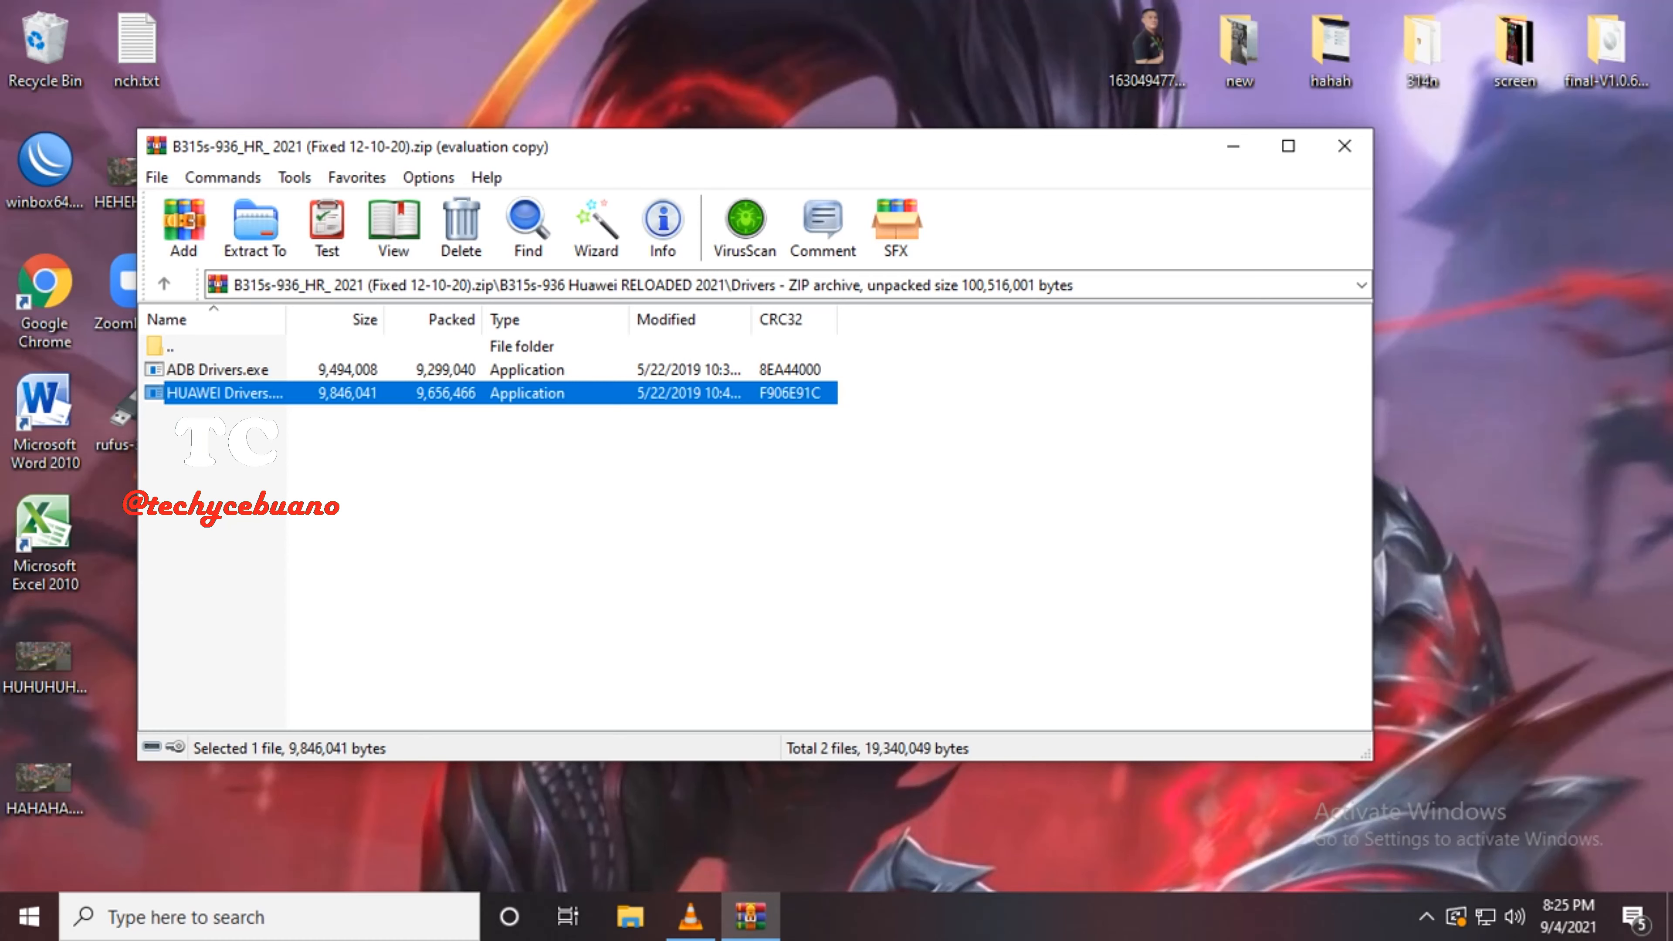
double_click(225, 393)
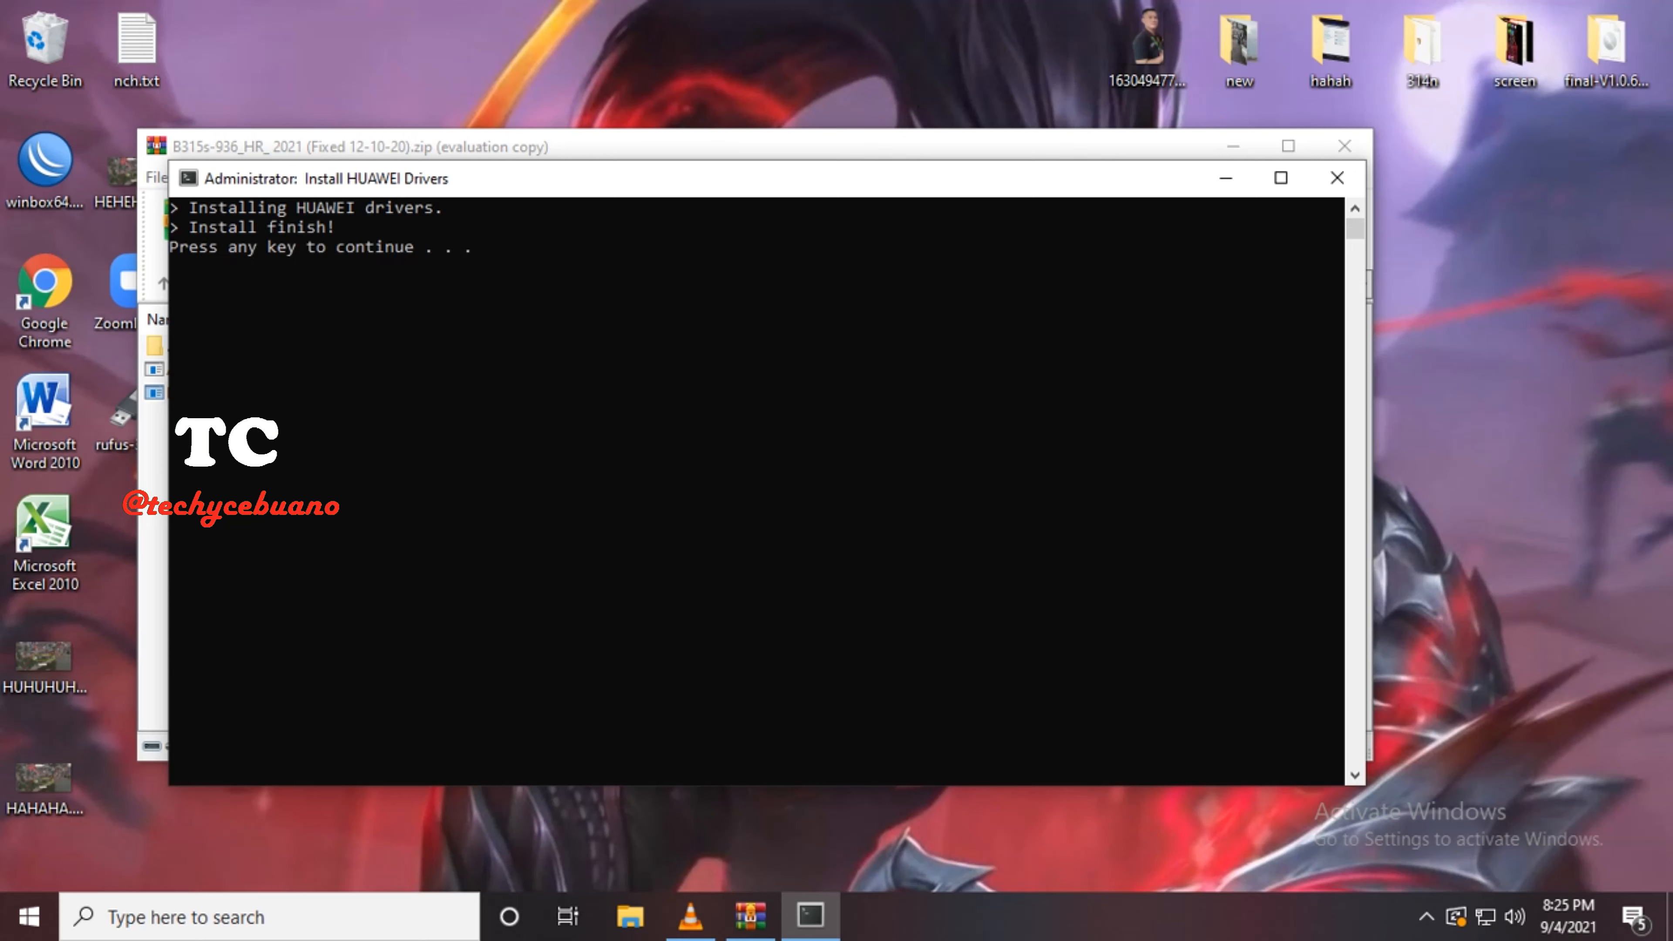
Step: Dismiss the installer console after it reports 'Install finish!'
key("enter")
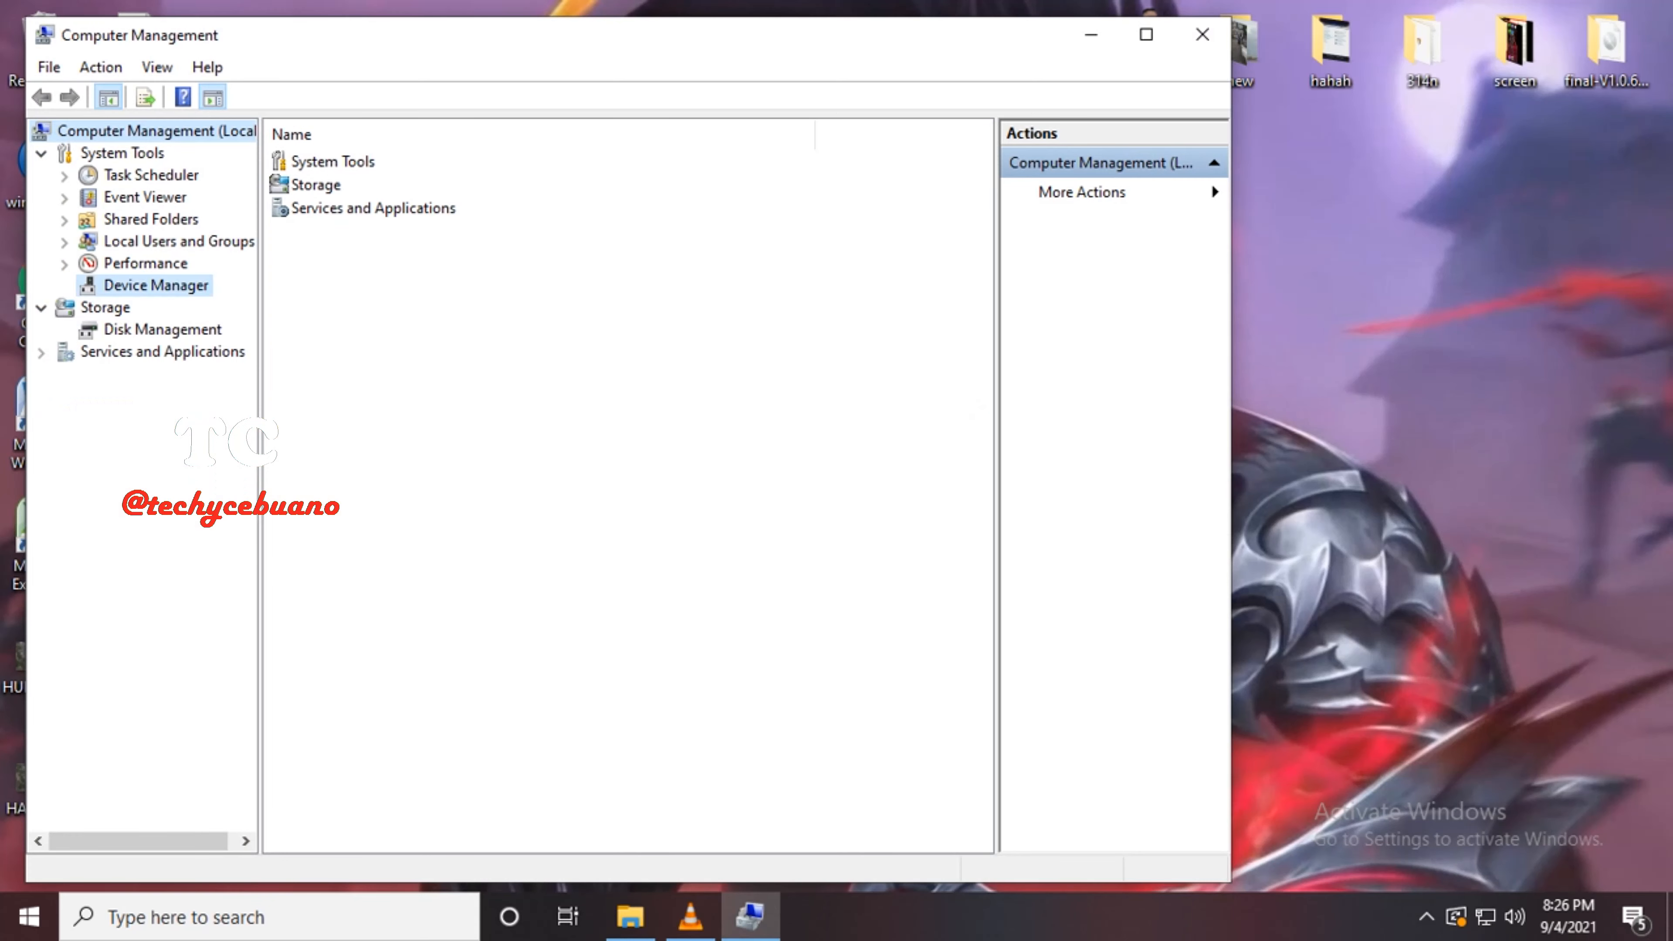
Step: Review Device Manager's Ports (COM & LPT) list, then close Computer Management
left_click(156, 285)
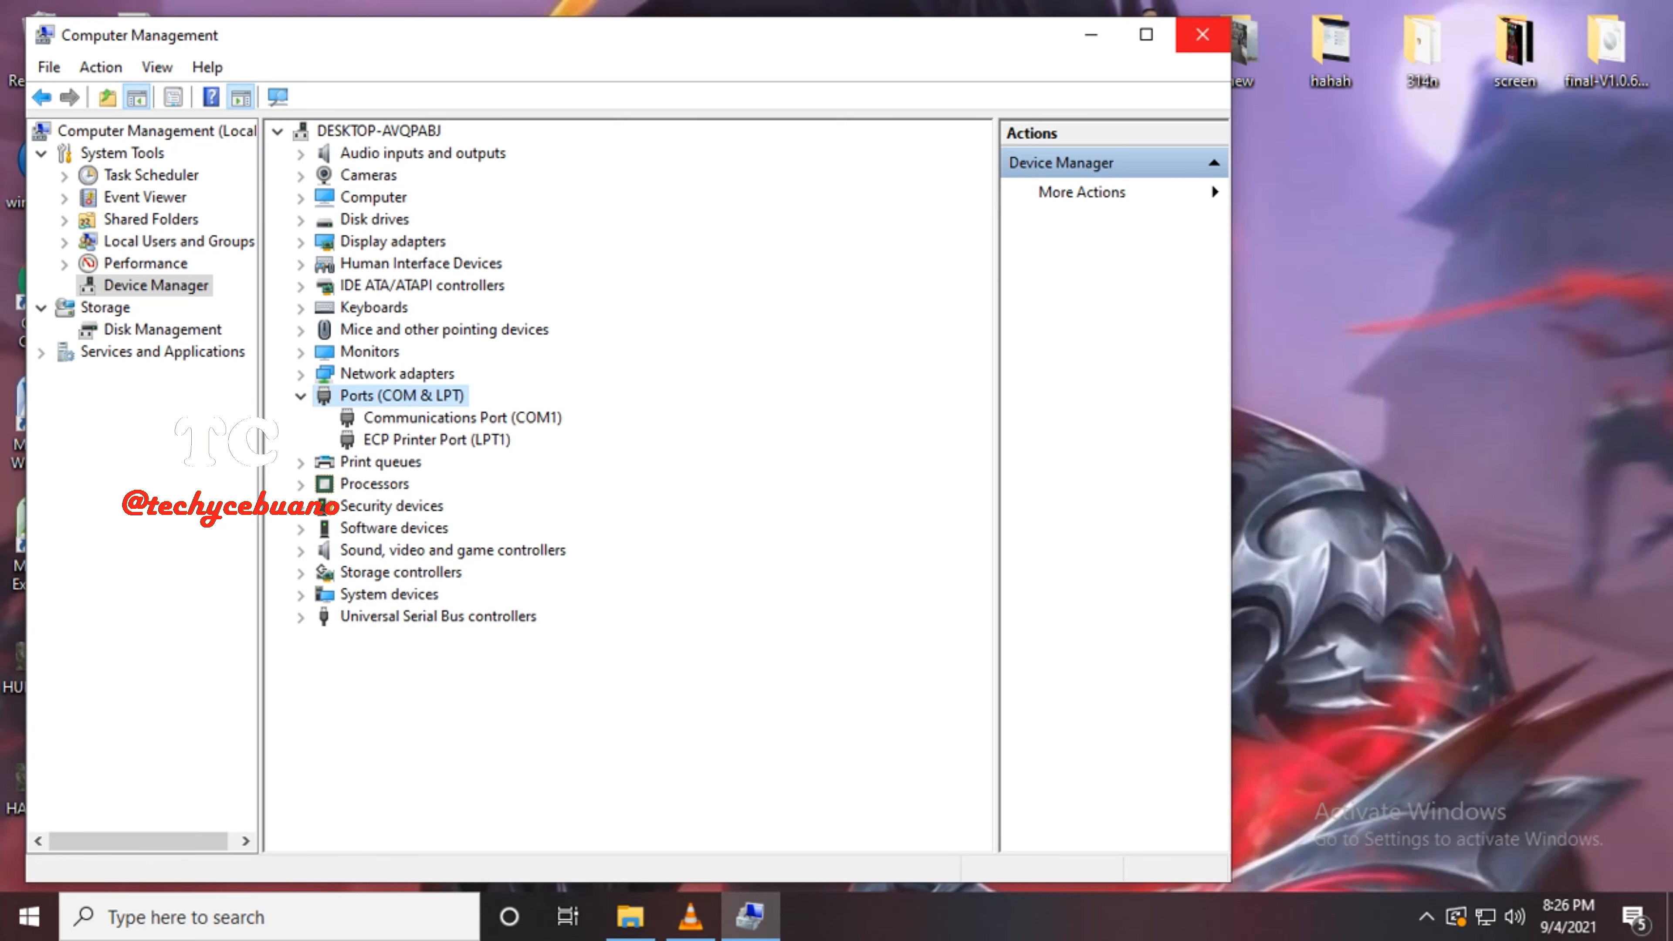
left_click(1201, 34)
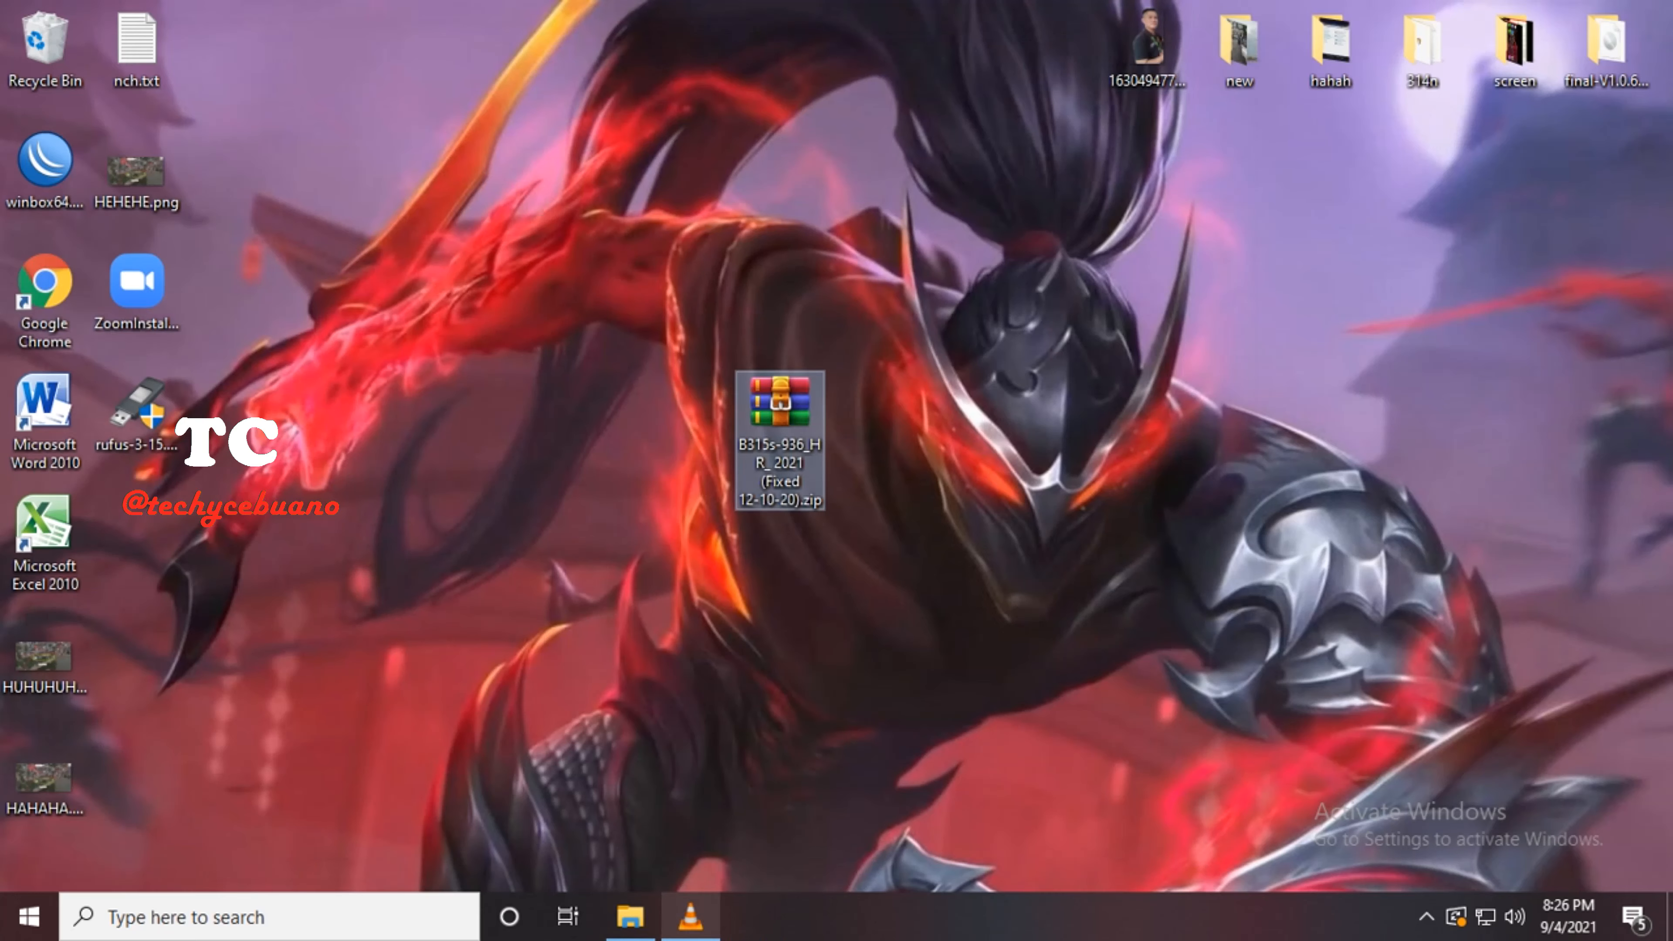